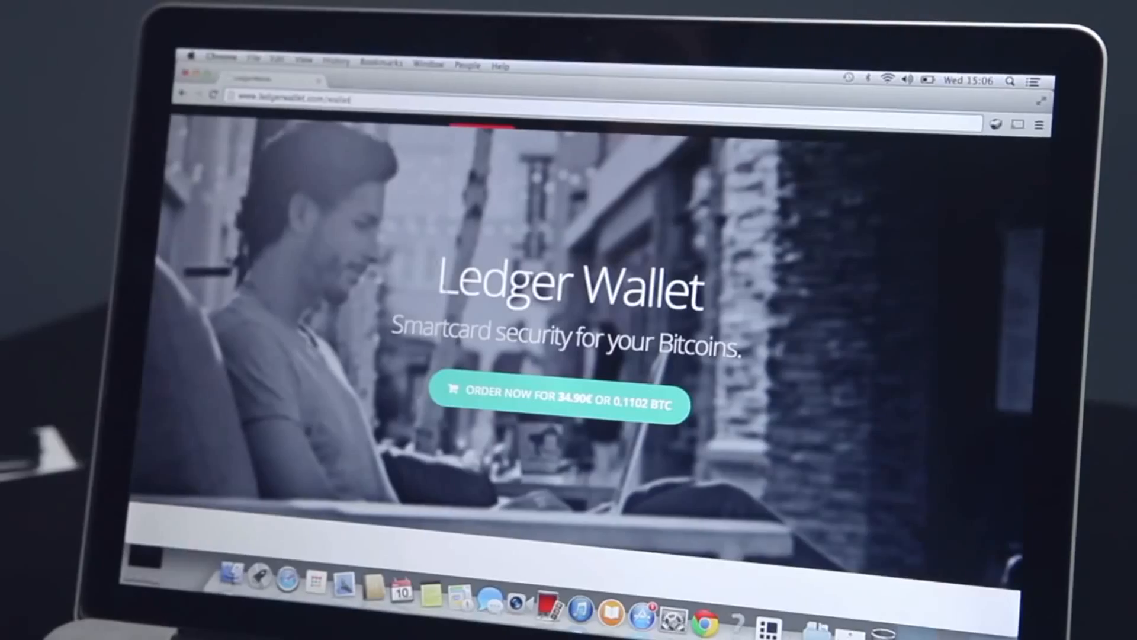
Download the free Ledger Wallet Chrome application from ledgerwallet.com and launch it.
{"action": "scroll", "scroll_direction": "down", "scroll_amount": 3}
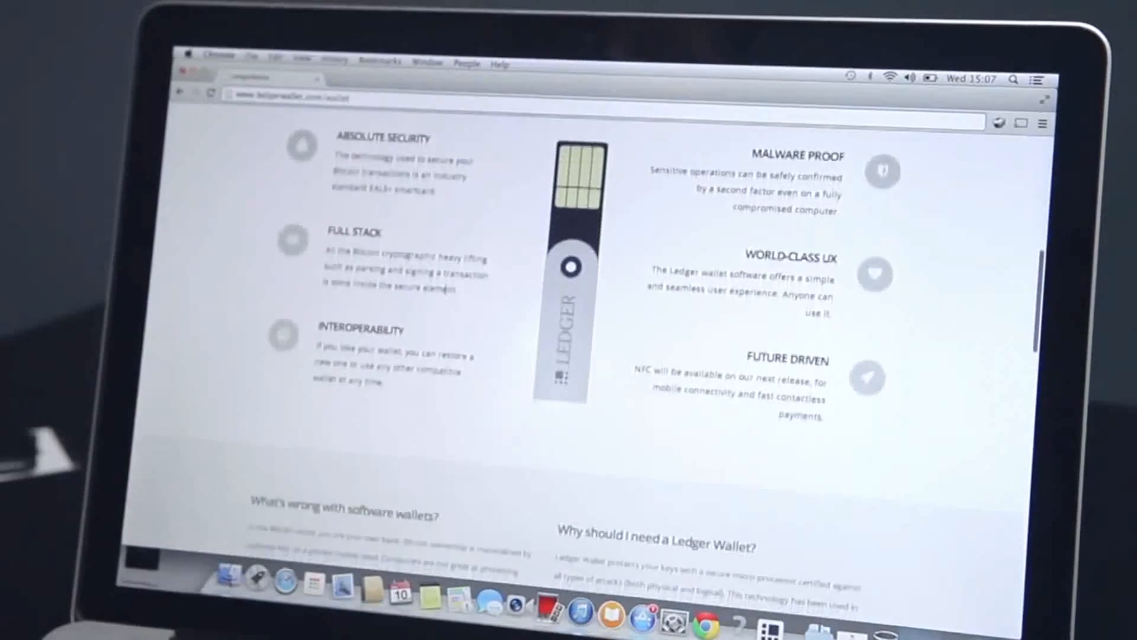
{"action": "scroll", "scroll_direction": "down", "scroll_amount": 3}
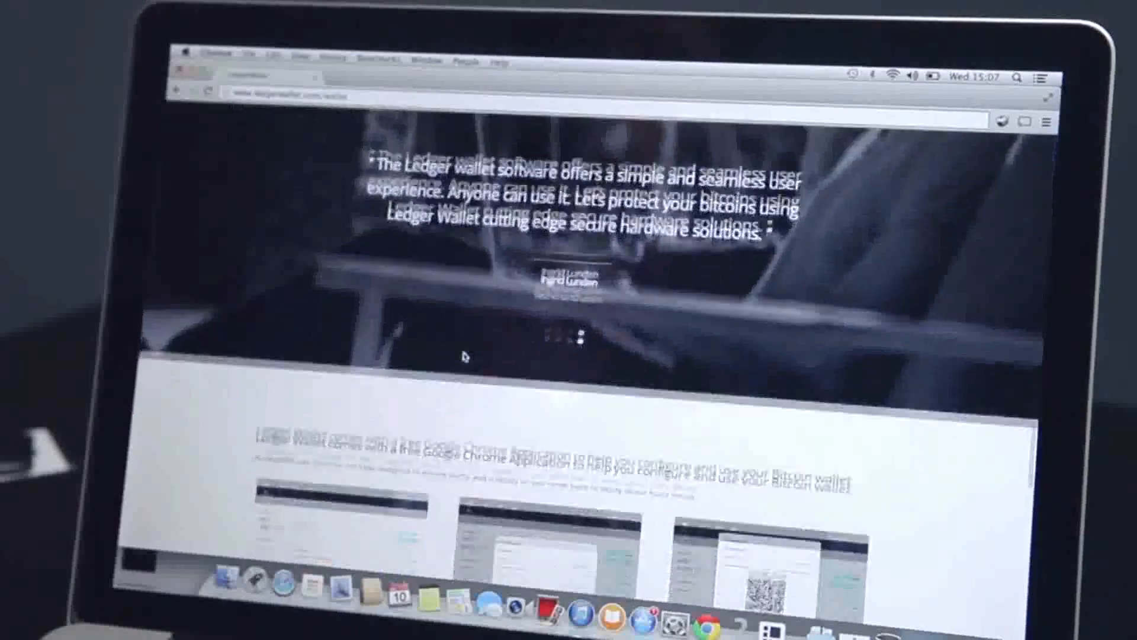
{"action": "scroll", "scroll_direction": "down", "scroll_amount": 3}
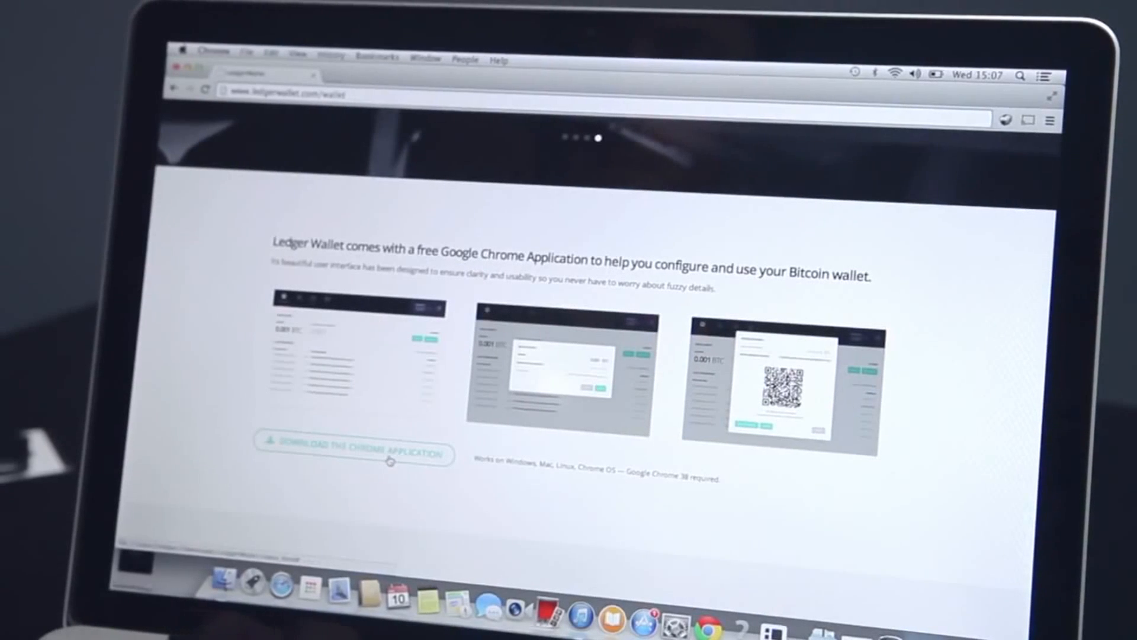
{"action": "left_click", "coordinate": [355, 455]}
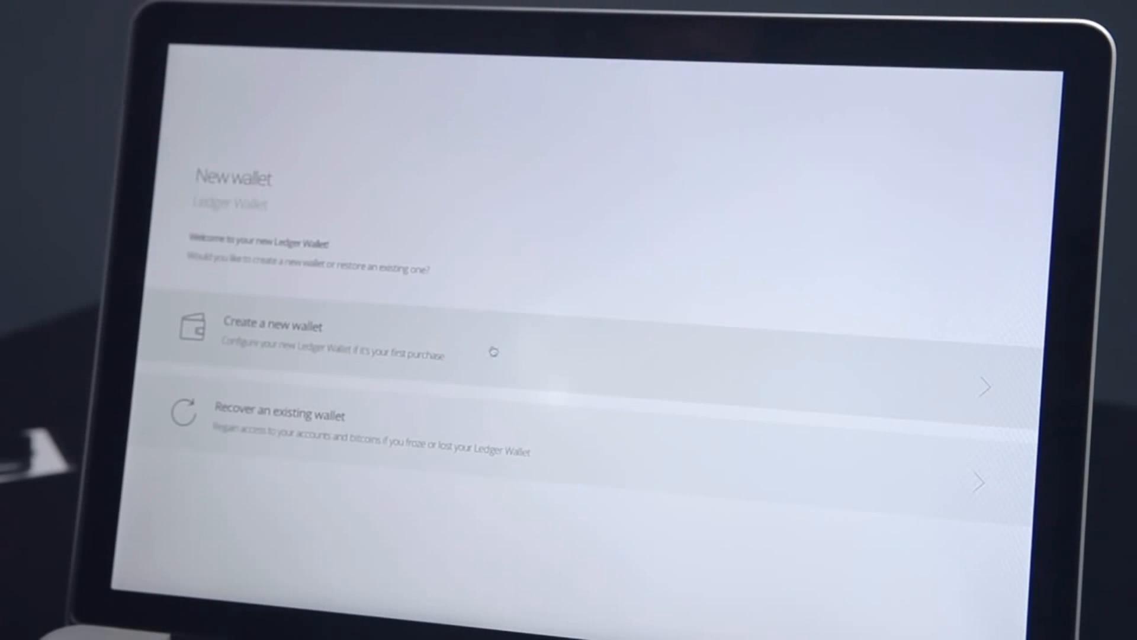
{"action": "left_click", "coordinate": [305, 327]}
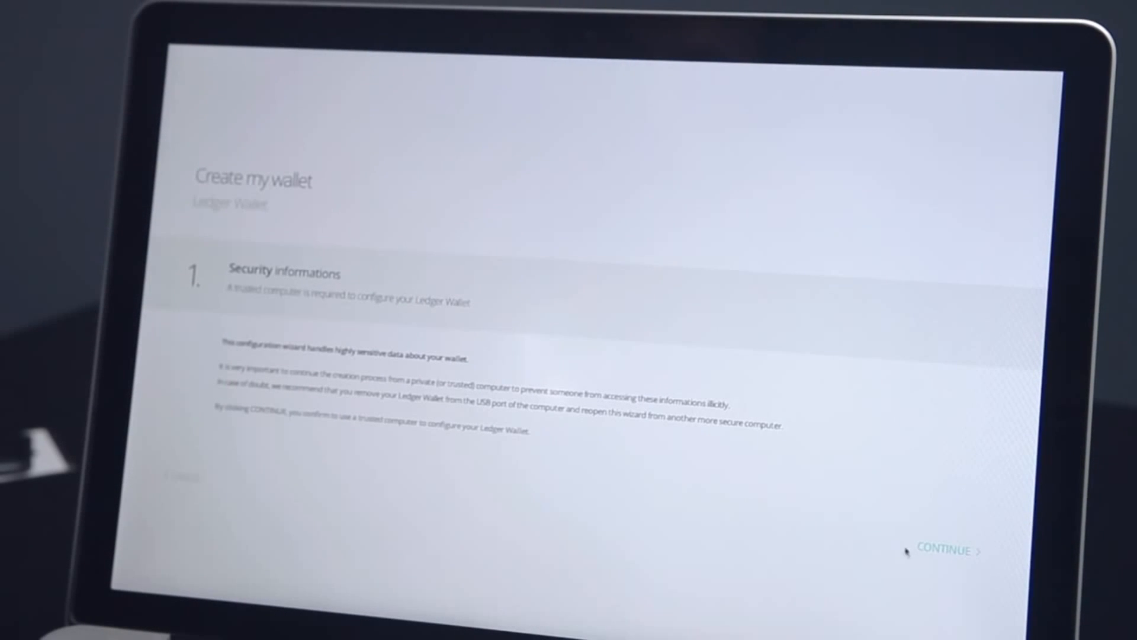
{"action": "left_click", "coordinate": [948, 549]}
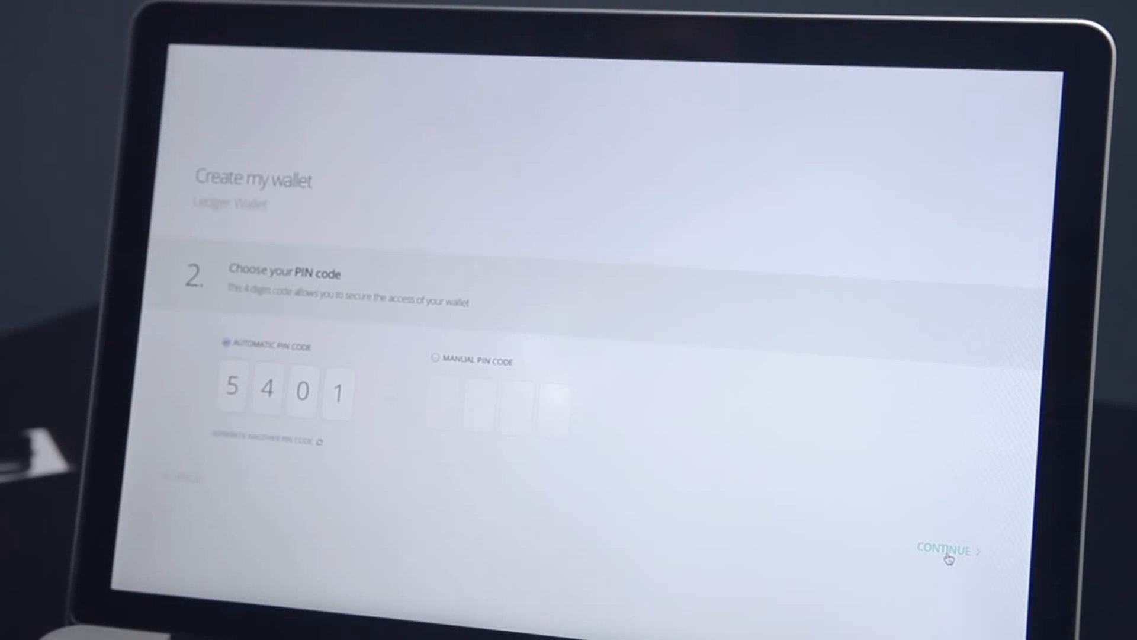
{"action": "left_click", "coordinate": [434, 360]}
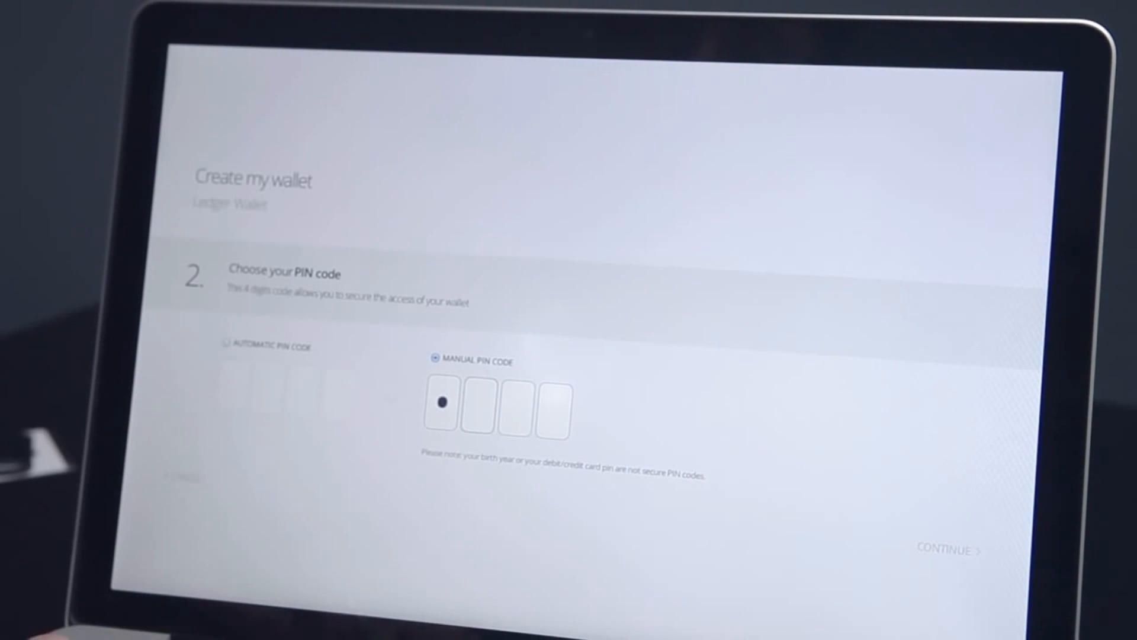
{"action": "type", "text": "123"}
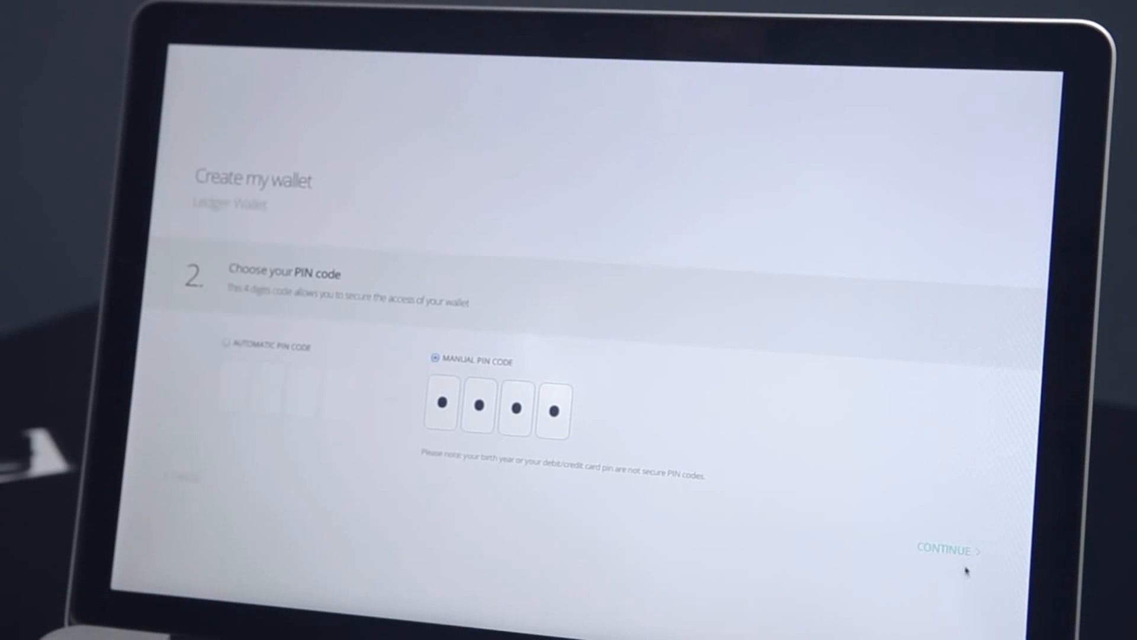
{"action": "left_click", "coordinate": [947, 549]}
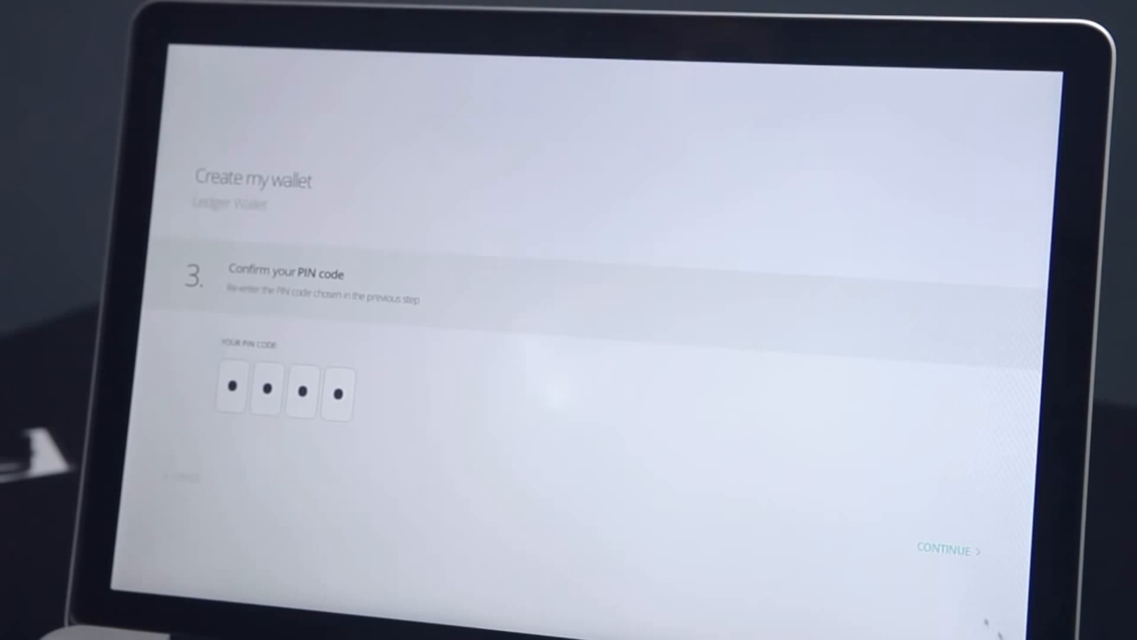
{"action": "left_click", "coordinate": [949, 550]}
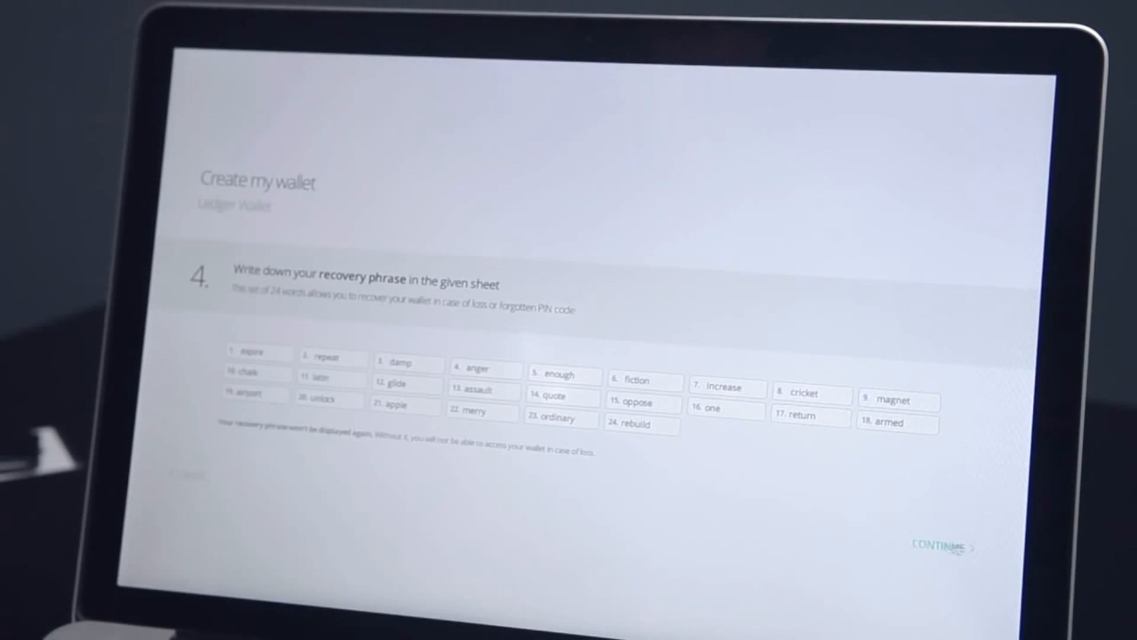
Continue past the 24-word recovery phrase and finish wallet creation.
{"action": "left_click", "coordinate": [947, 545]}
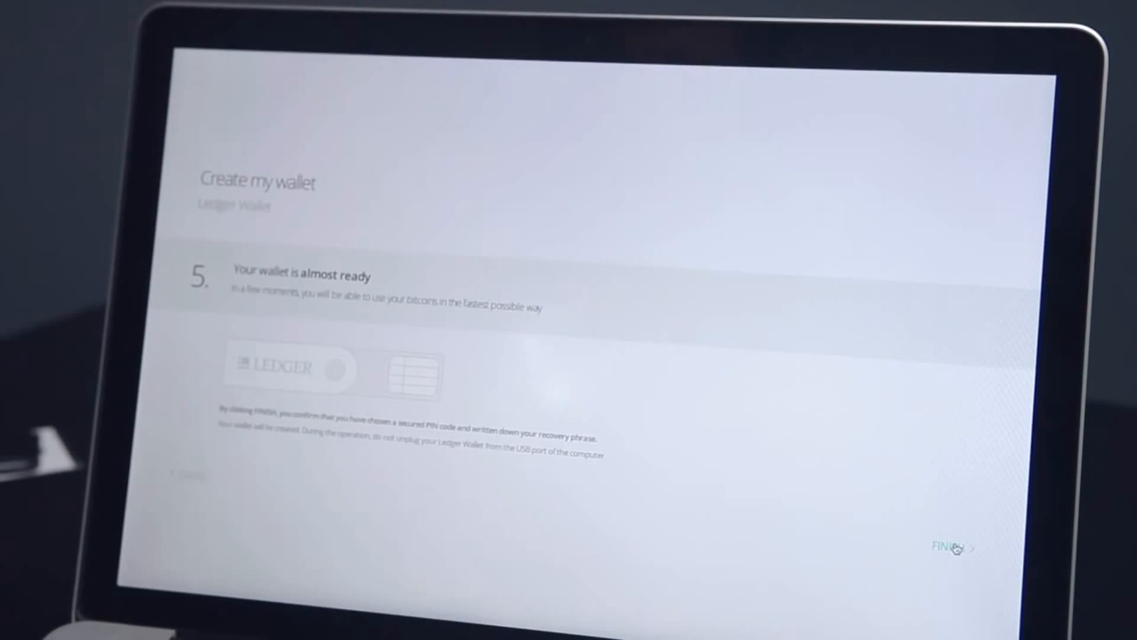
{"action": "left_click", "coordinate": [948, 546]}
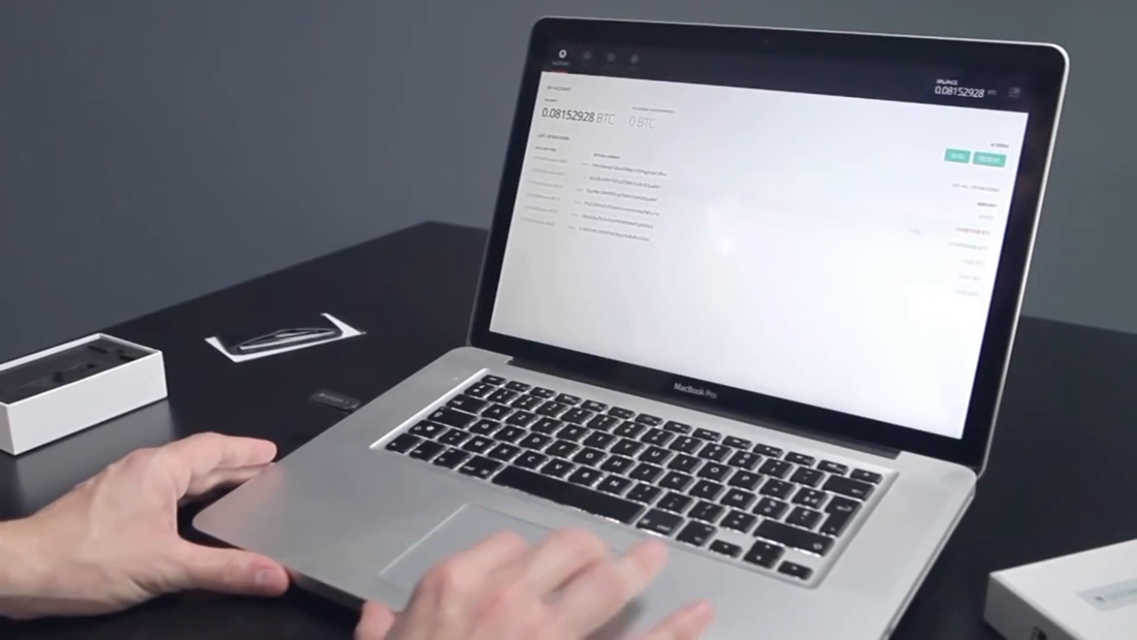
Open Send from the account actions to pay 0.001 BTC to a recipient address.
{"action": "left_click", "coordinate": [986, 155]}
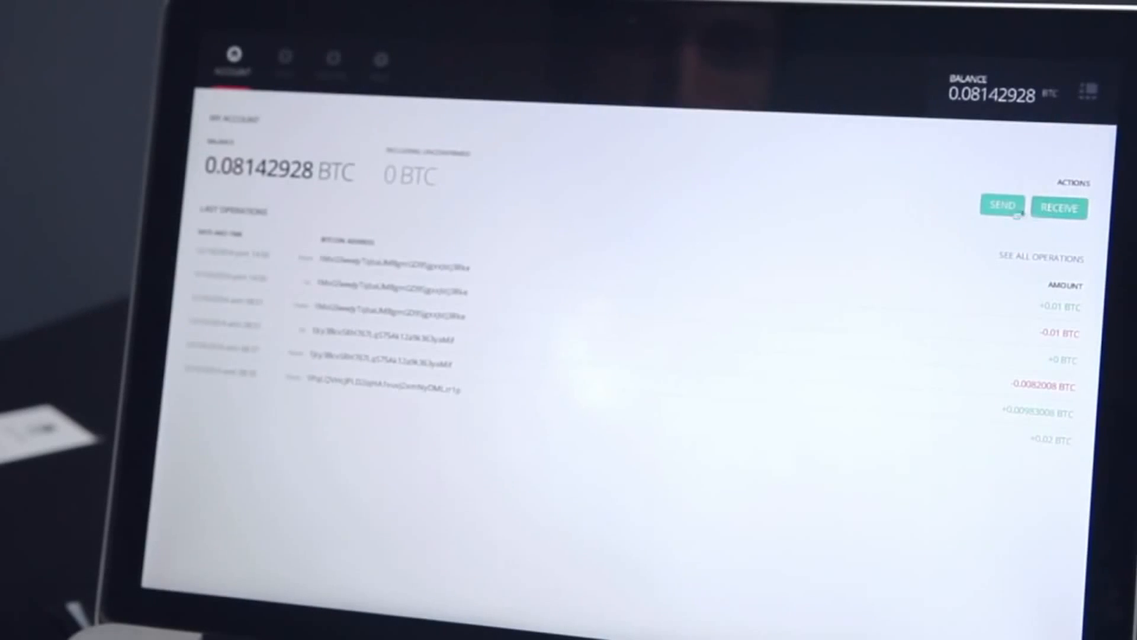
{"action": "left_click", "coordinate": [1002, 207]}
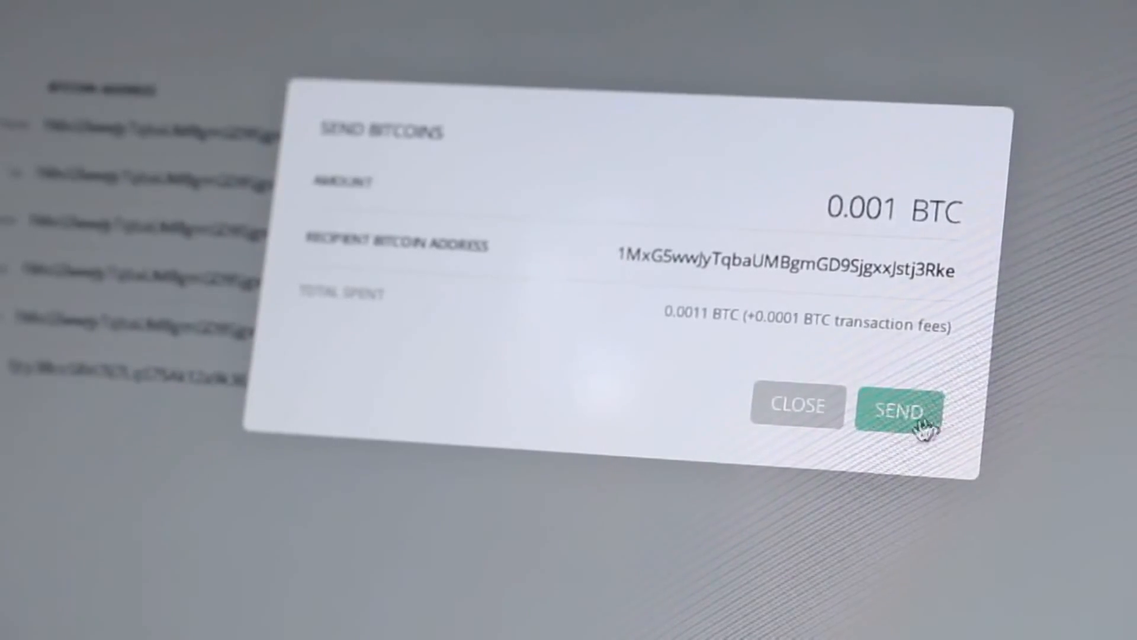
{"action": "left_click", "coordinate": [901, 408]}
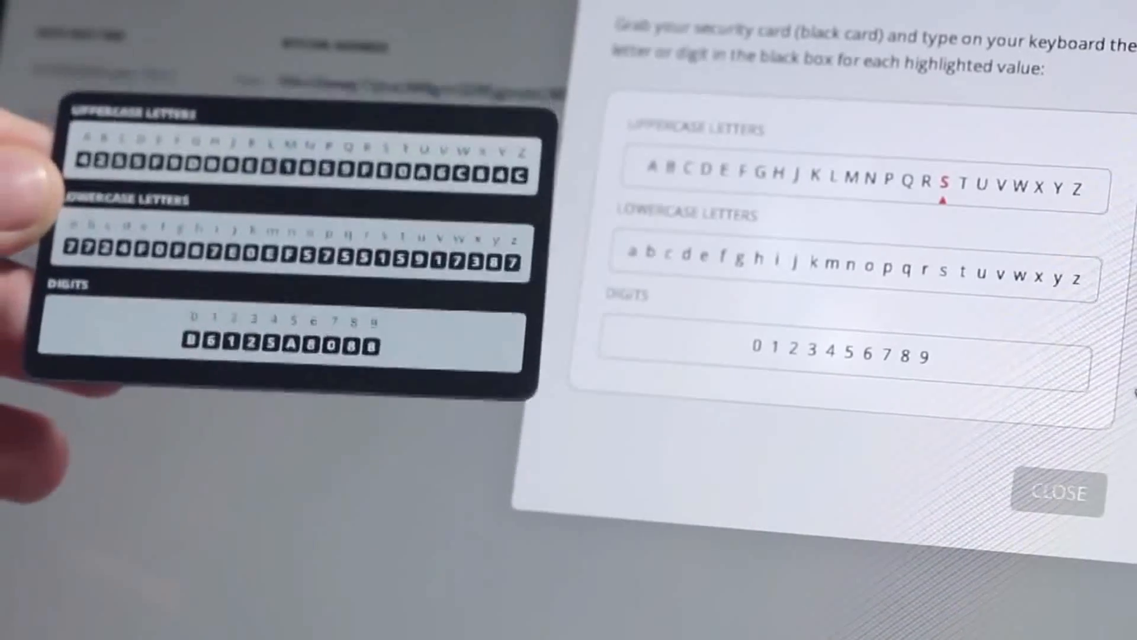
{"action": "type", "text": "S"}
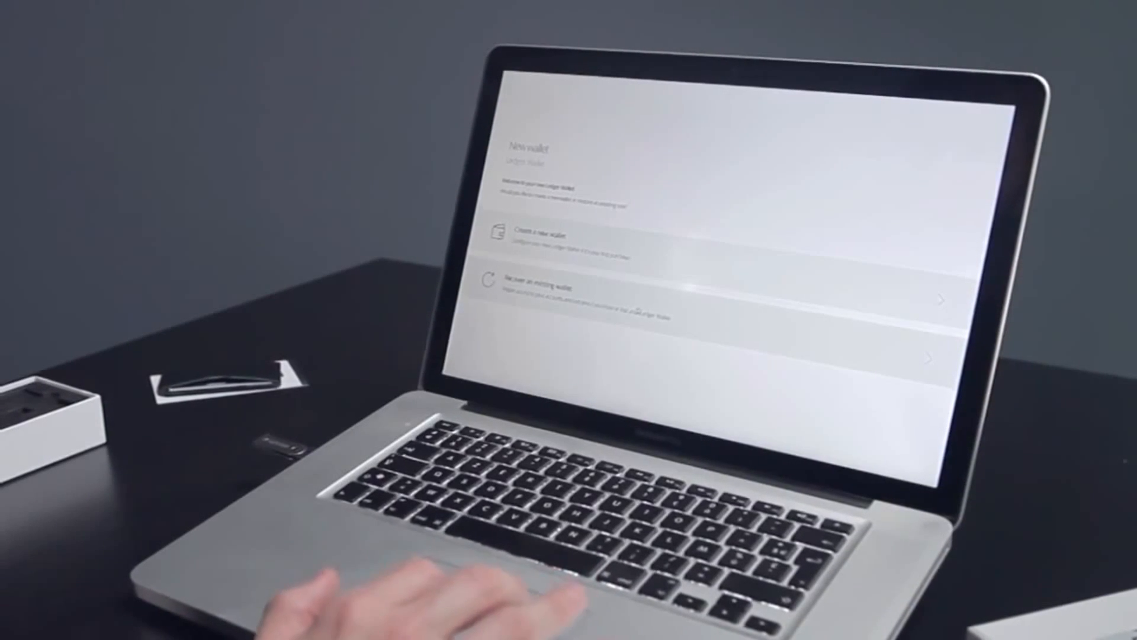
Start recovering an existing wallet and submit the confirmed PIN.
{"action": "left_click", "coordinate": [718, 290]}
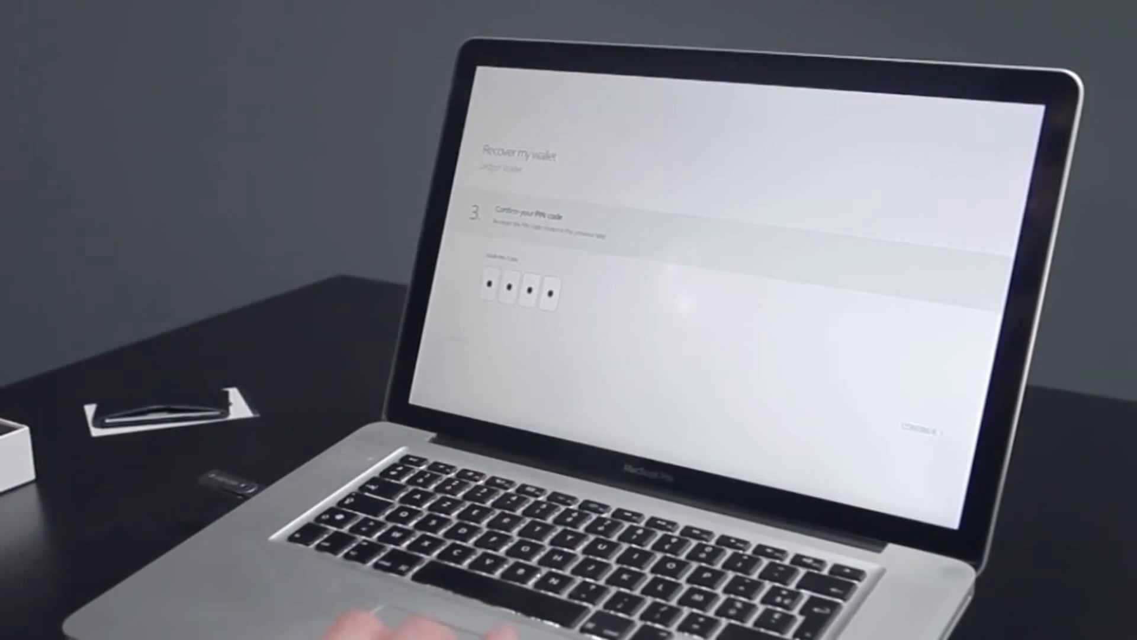
{"action": "left_click", "coordinate": [921, 421]}
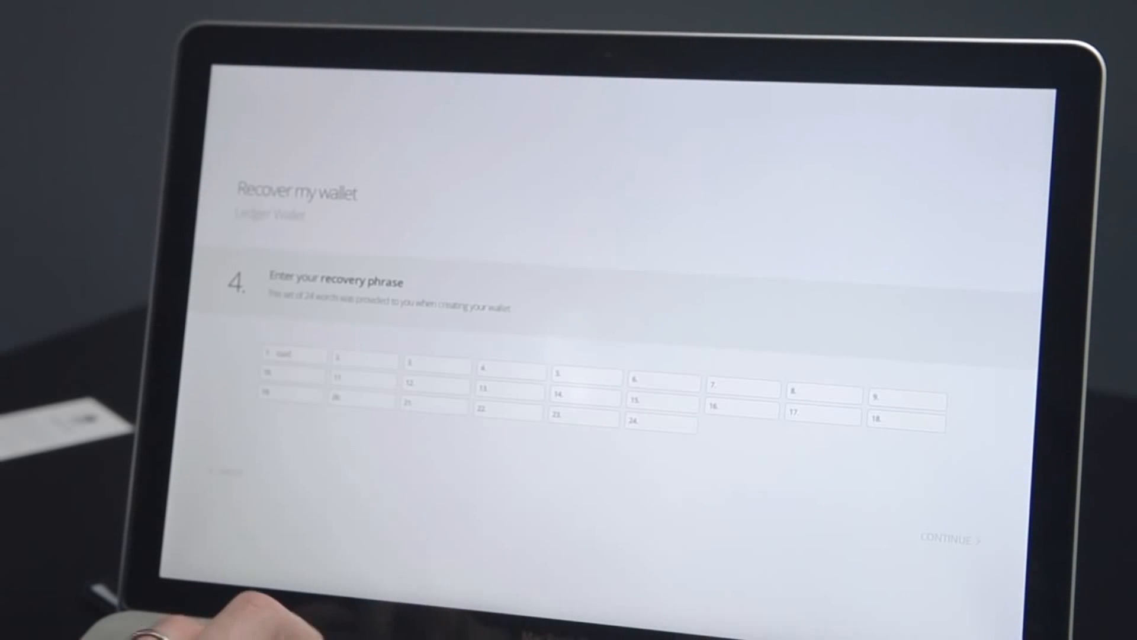
{"action": "type", "text": "curtain"}
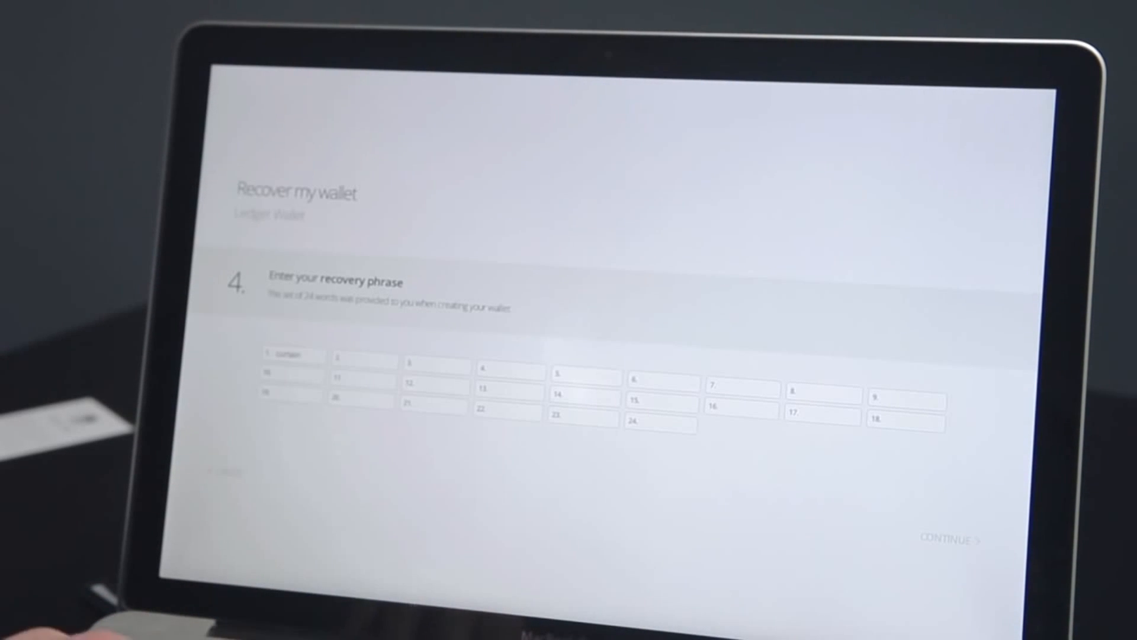
{"action": "type", "text": "radio"}
{"action": "type", "text": "idle"}
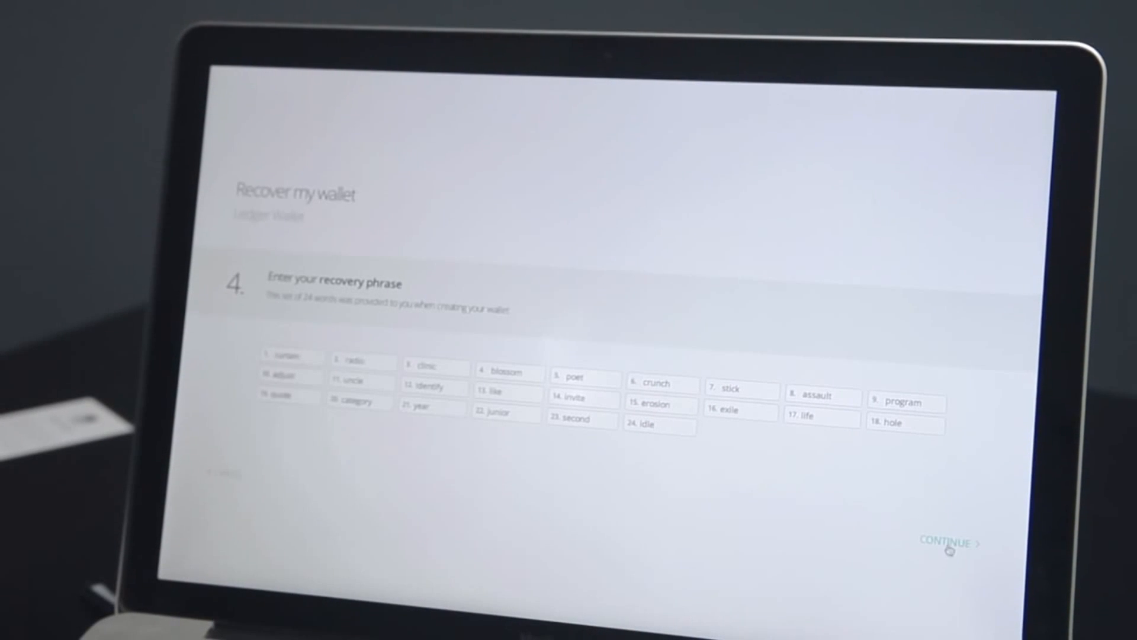
{"action": "left_click", "coordinate": [945, 542]}
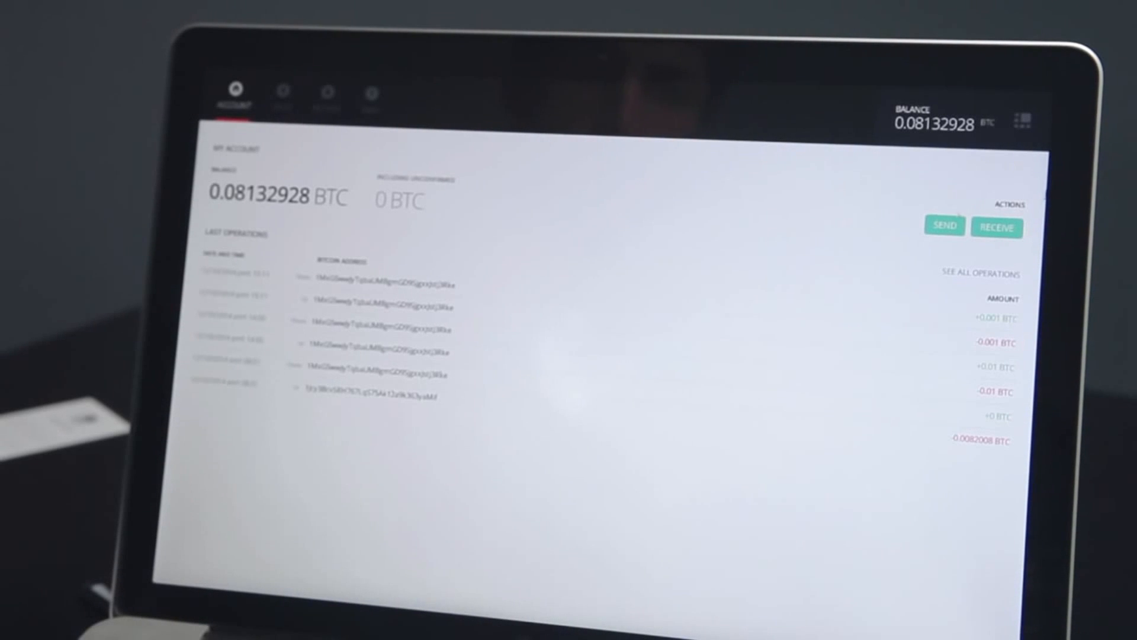
{"action": "left_click", "coordinate": [997, 226]}
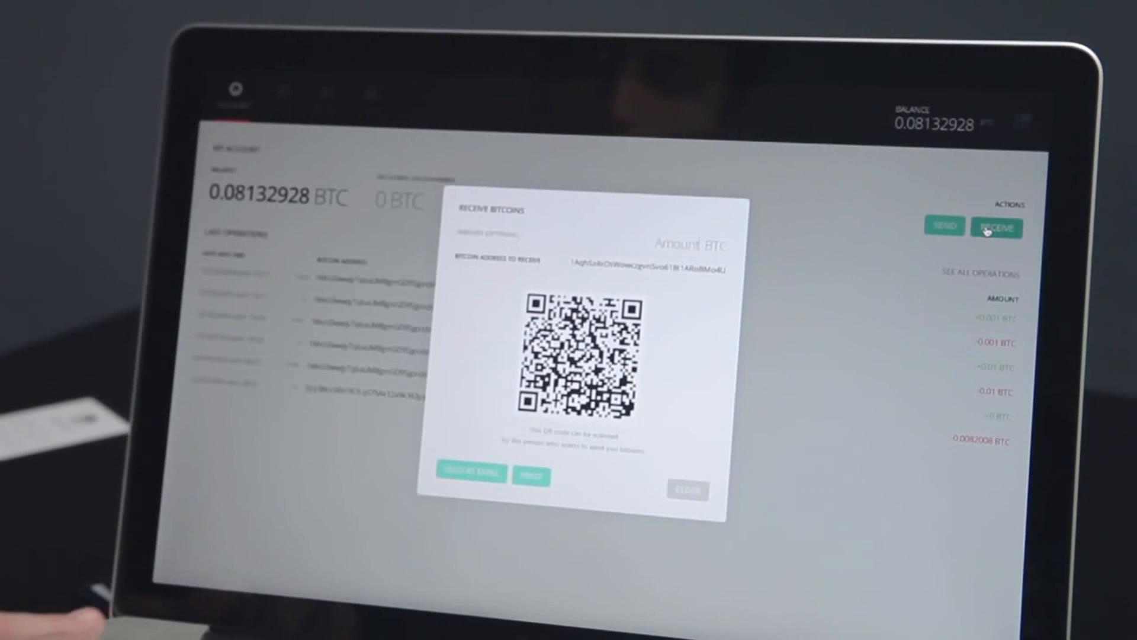